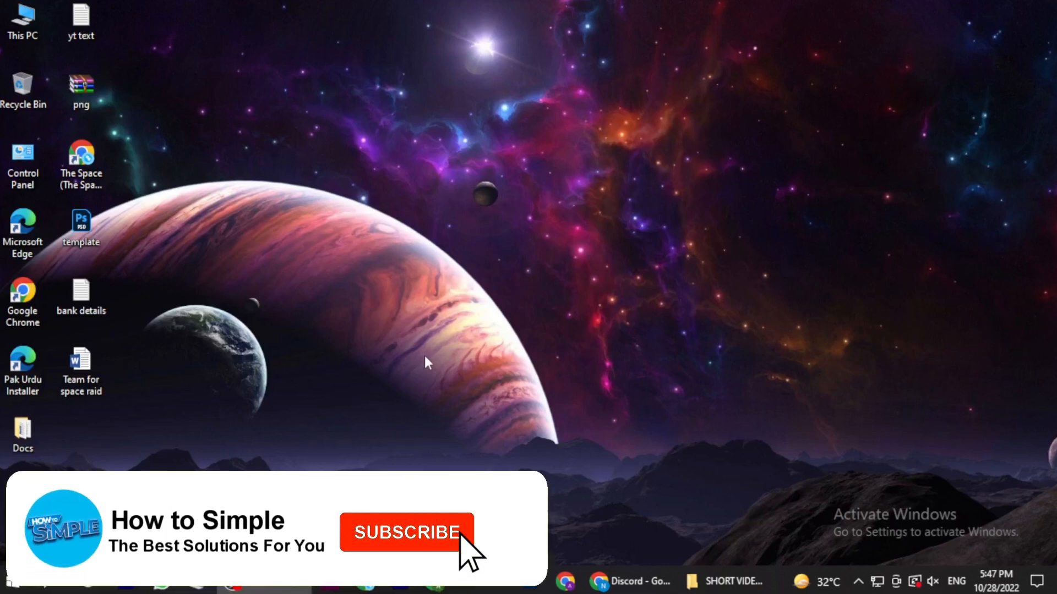
# Bring the Discord browser window forward and enter the server's welcome-and-rules channel
pyautogui.click(406, 532)
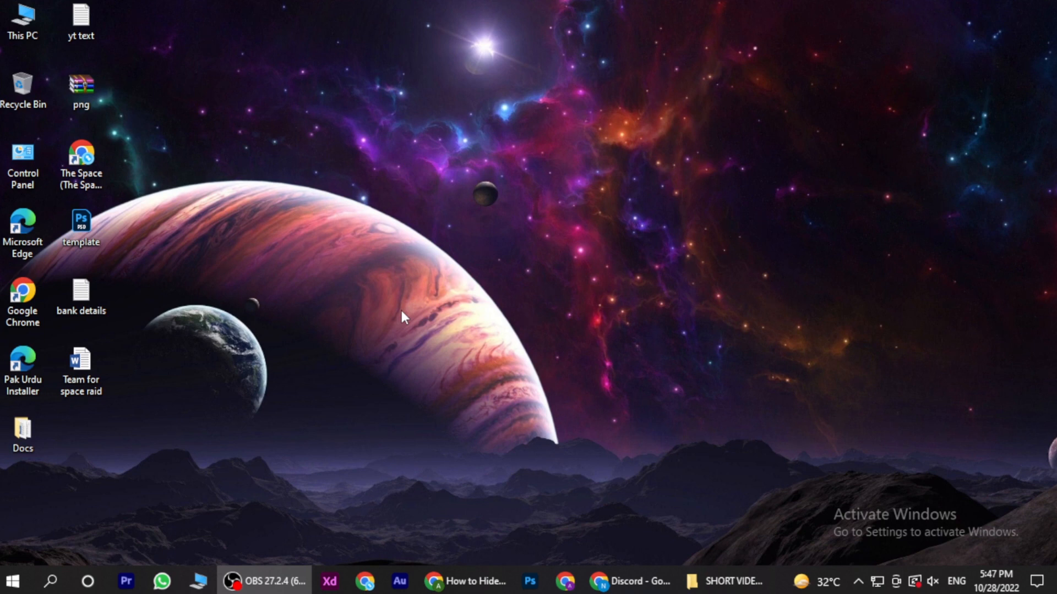
pyautogui.moveTo(415, 309)
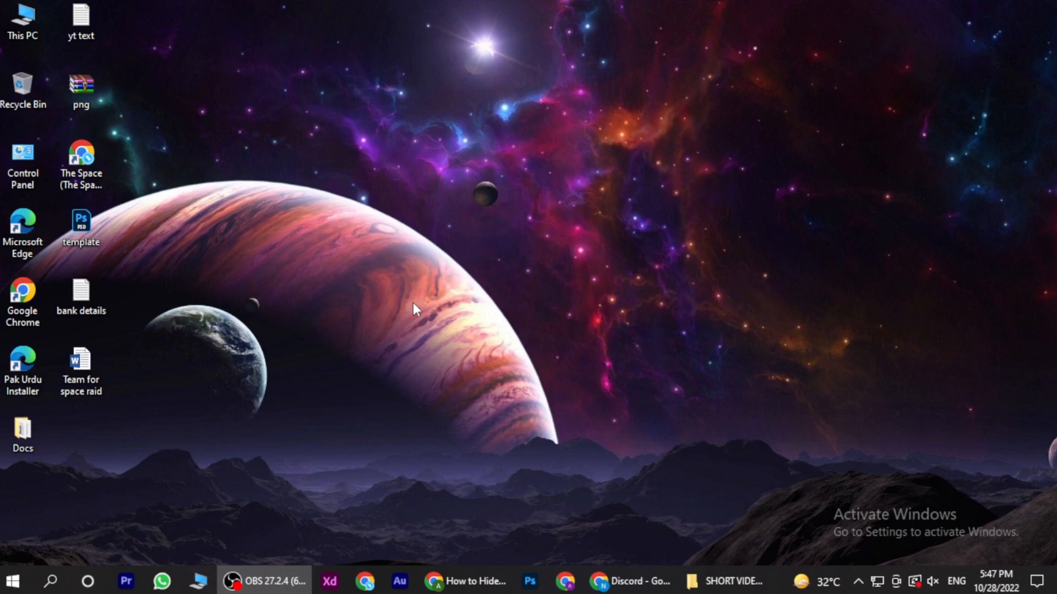
pyautogui.click(629, 581)
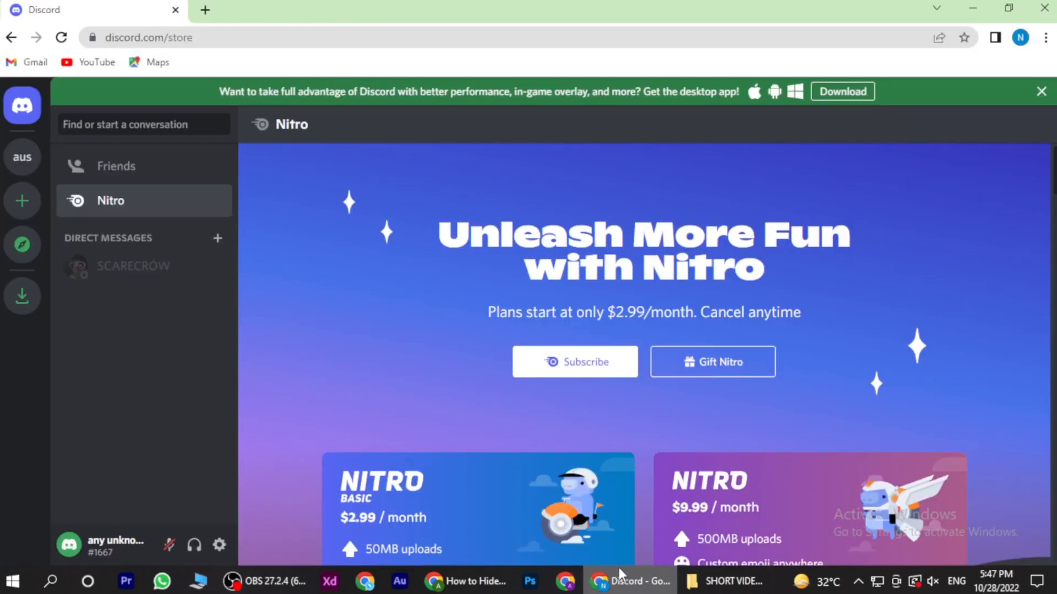
pyautogui.moveTo(116, 167)
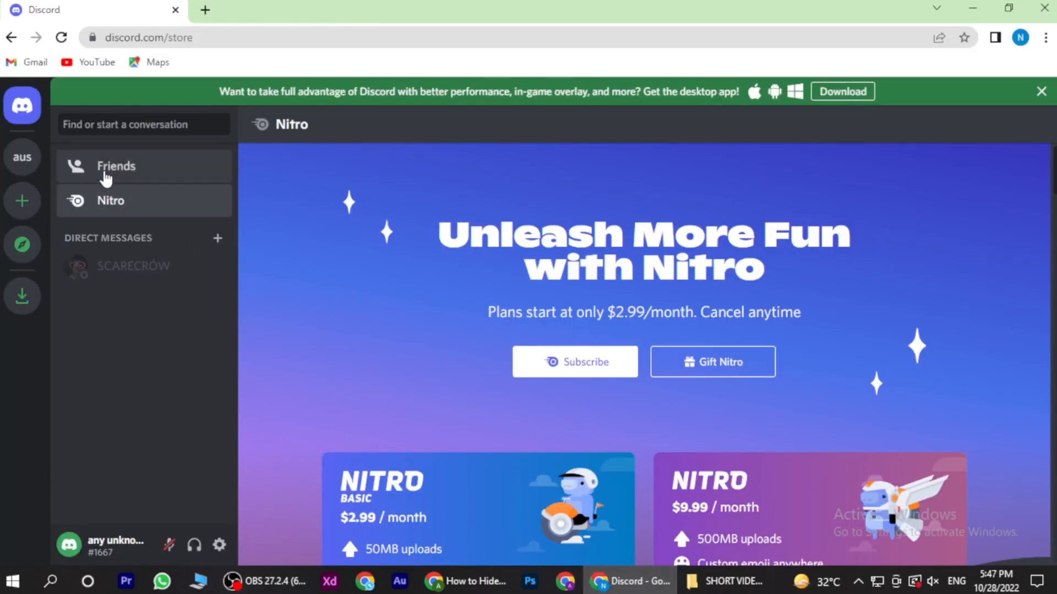
pyautogui.click(22, 157)
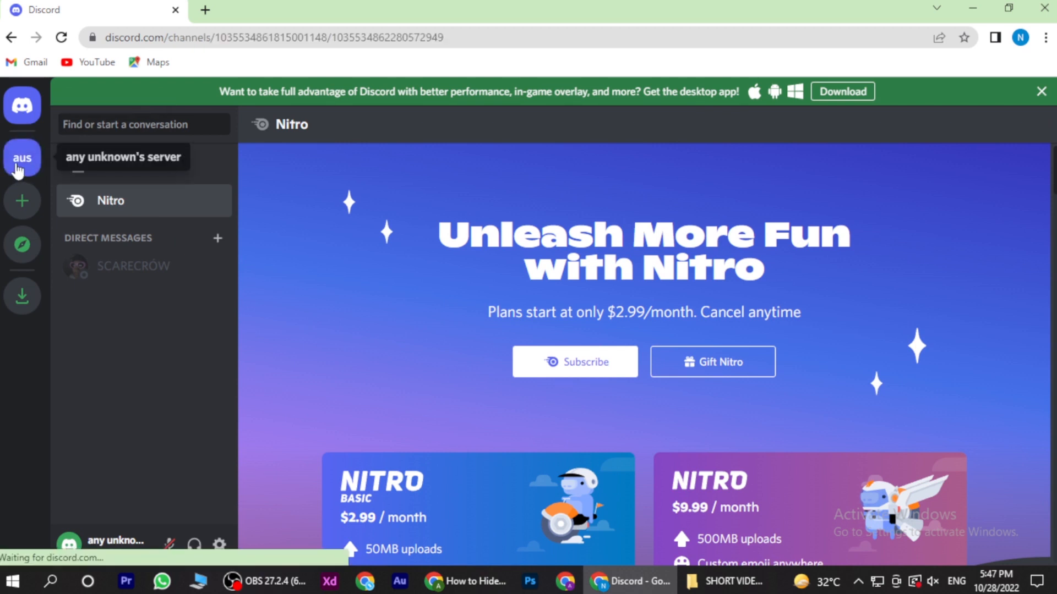
pyautogui.click(22, 157)
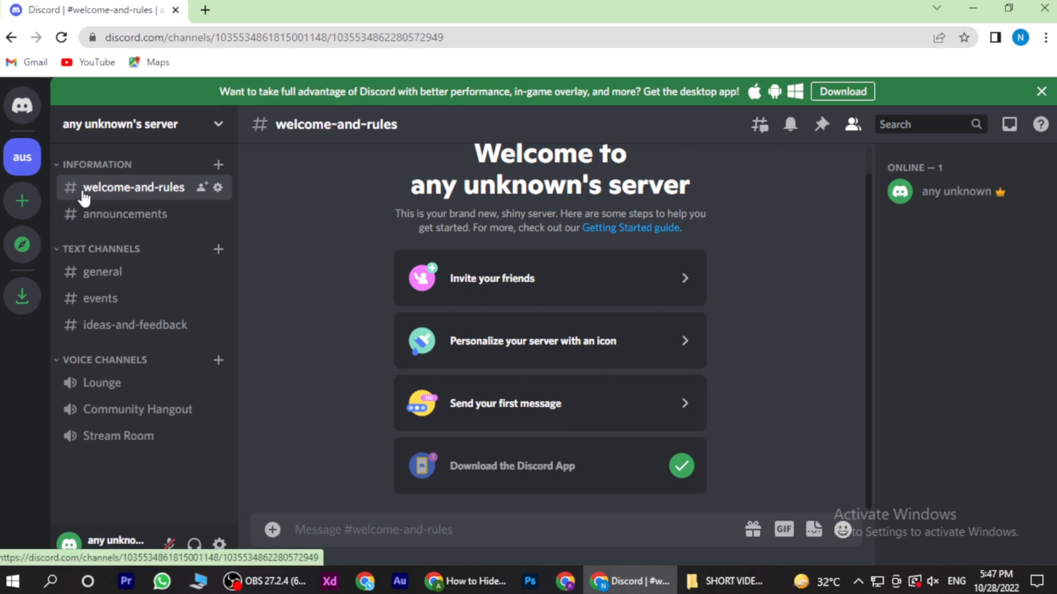
# Bring up the context menu of options for the welcome-and-rules channel
pyautogui.rightClick(133, 187)
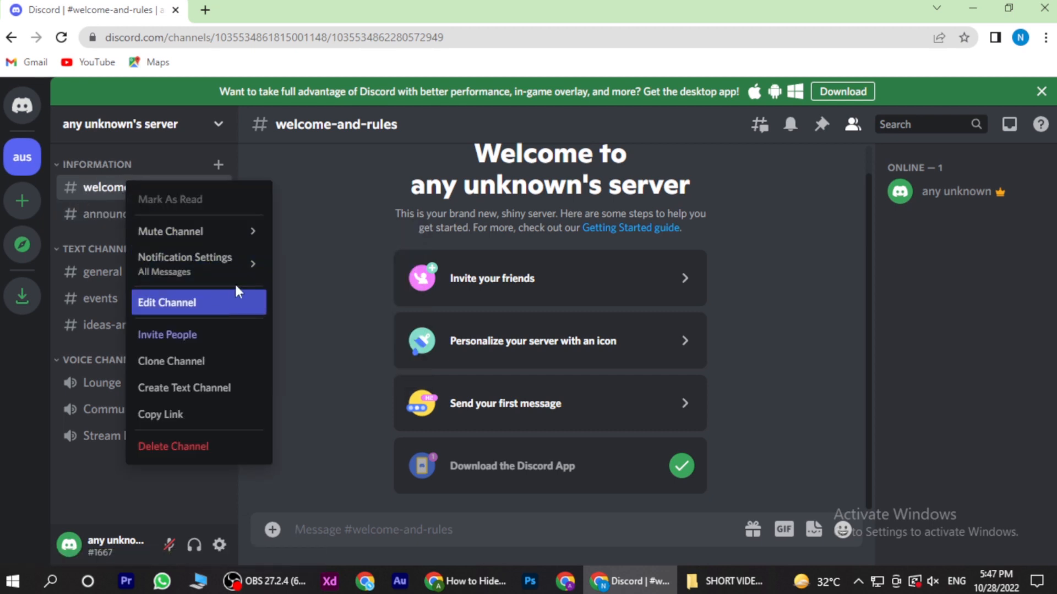
pyautogui.moveTo(231, 294)
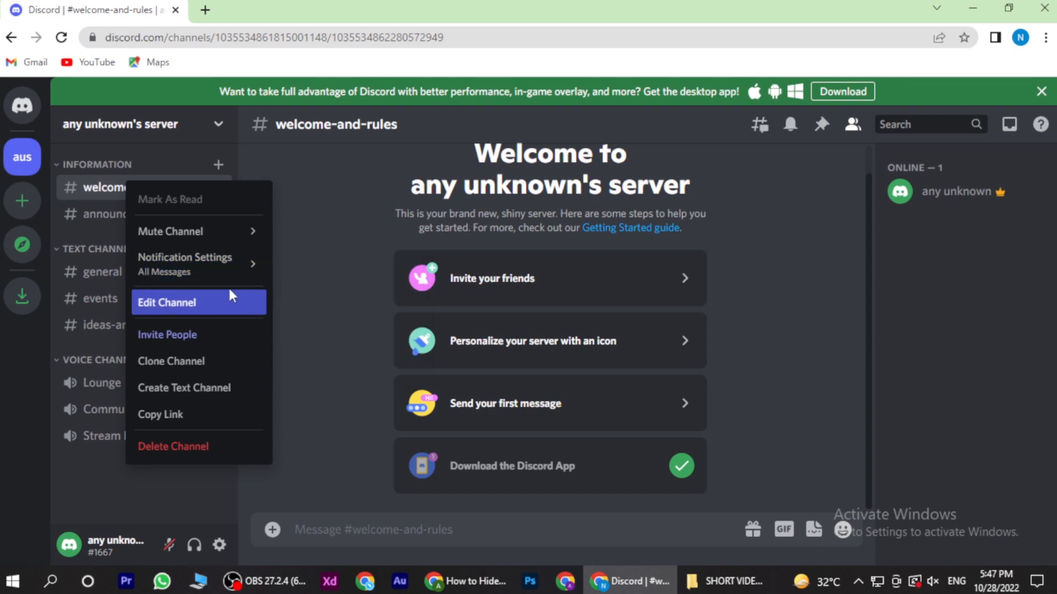
pyautogui.moveTo(184, 263)
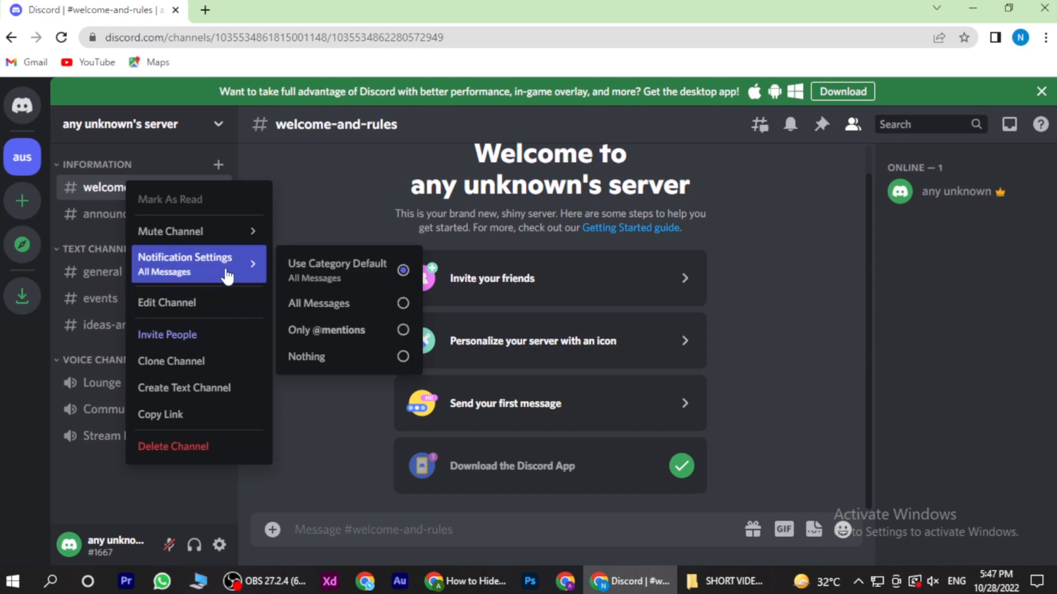
pyautogui.moveTo(218, 285)
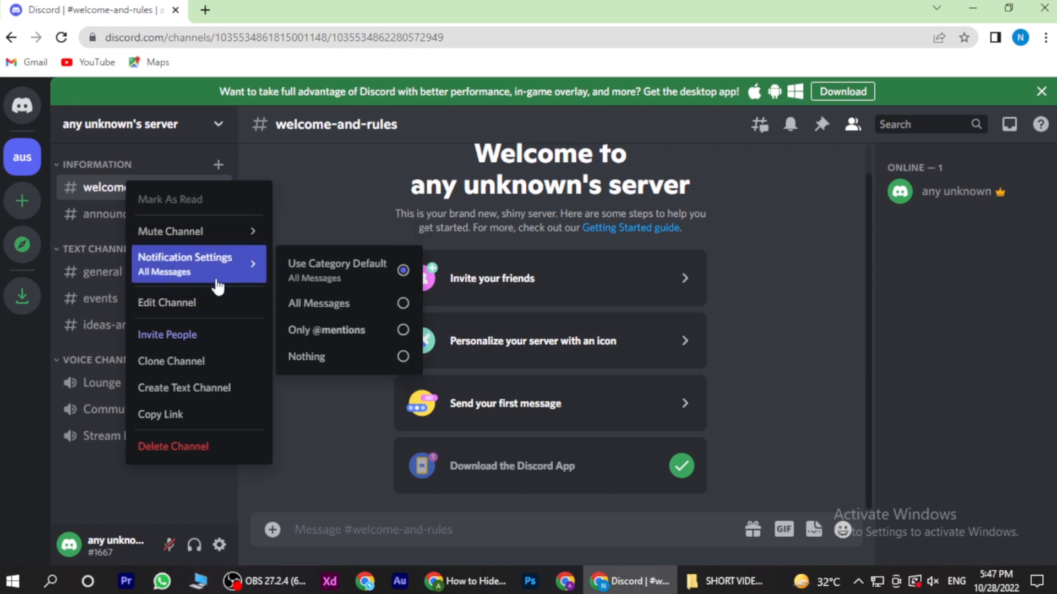
pyautogui.moveTo(170, 231)
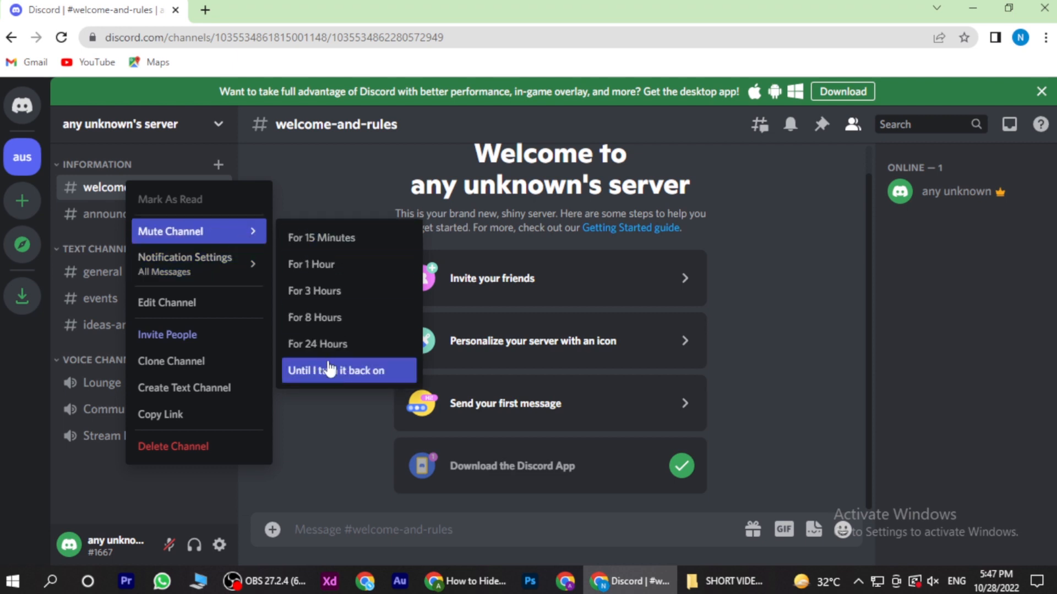
pyautogui.moveTo(340, 264)
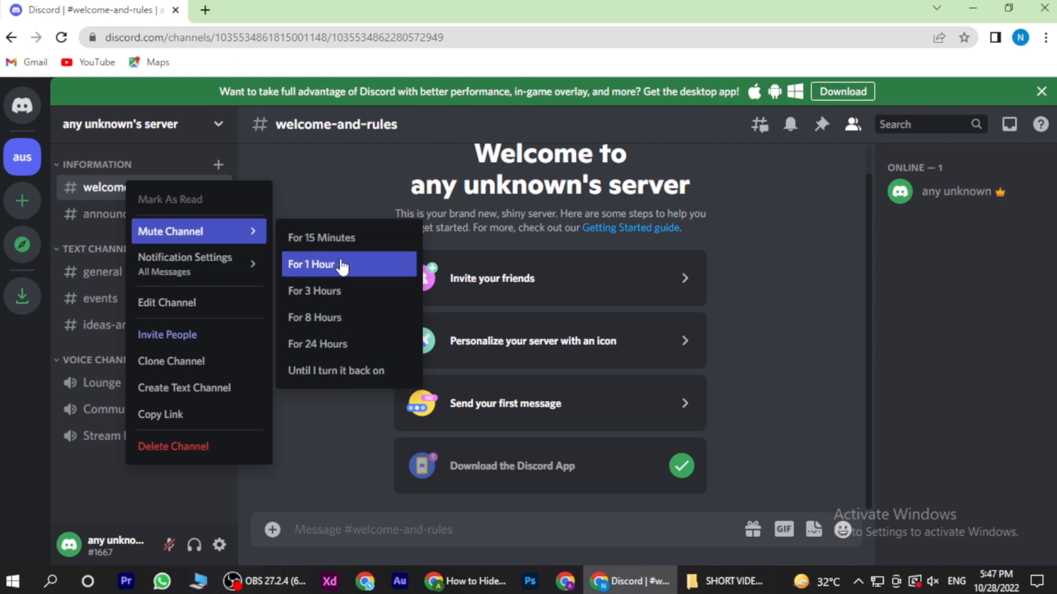
pyautogui.moveTo(343, 336)
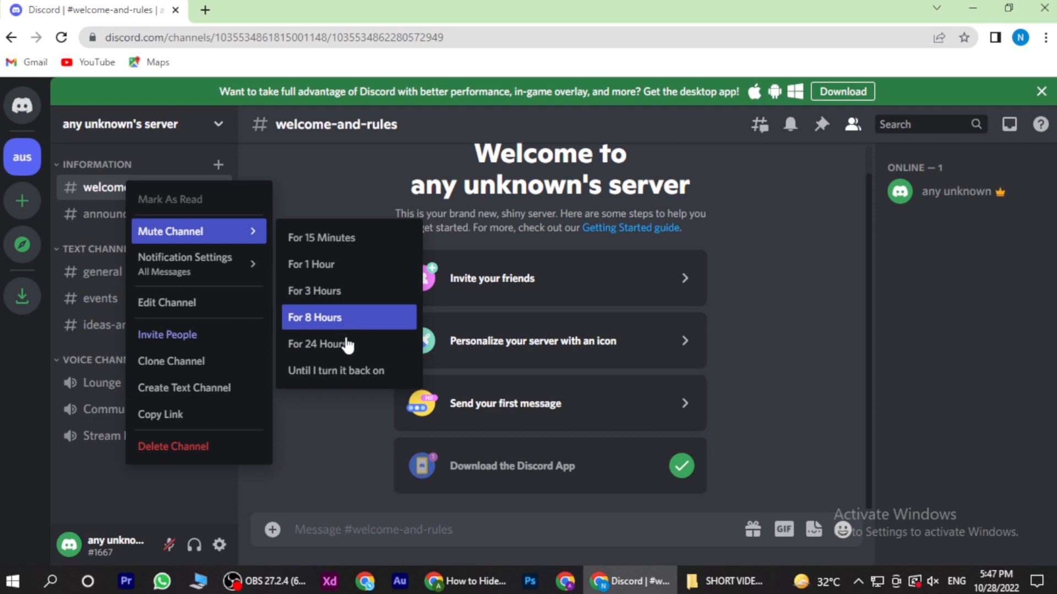
pyautogui.moveTo(256, 237)
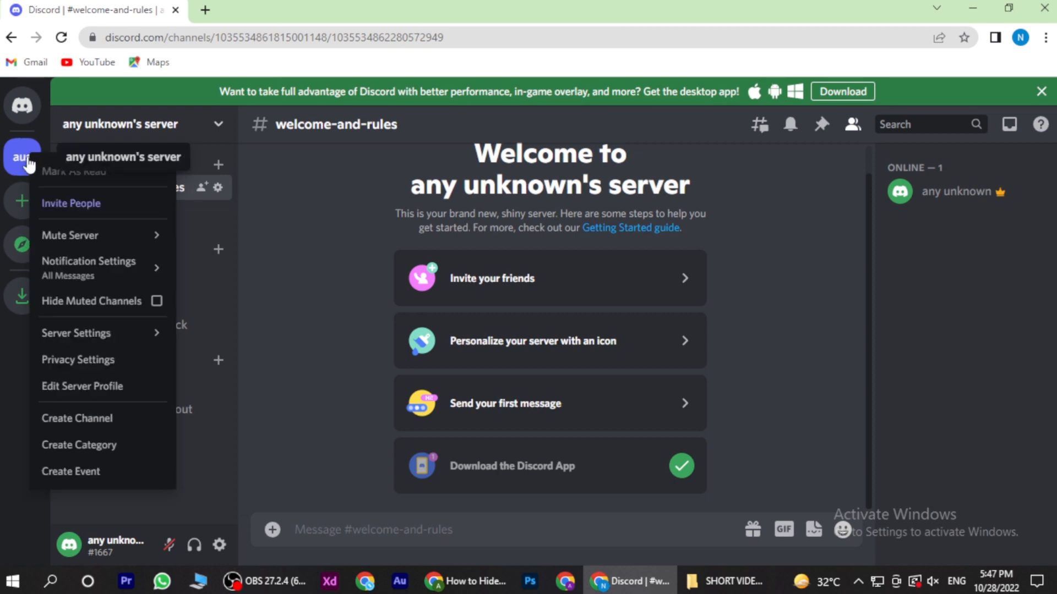
pyautogui.moveTo(102, 235)
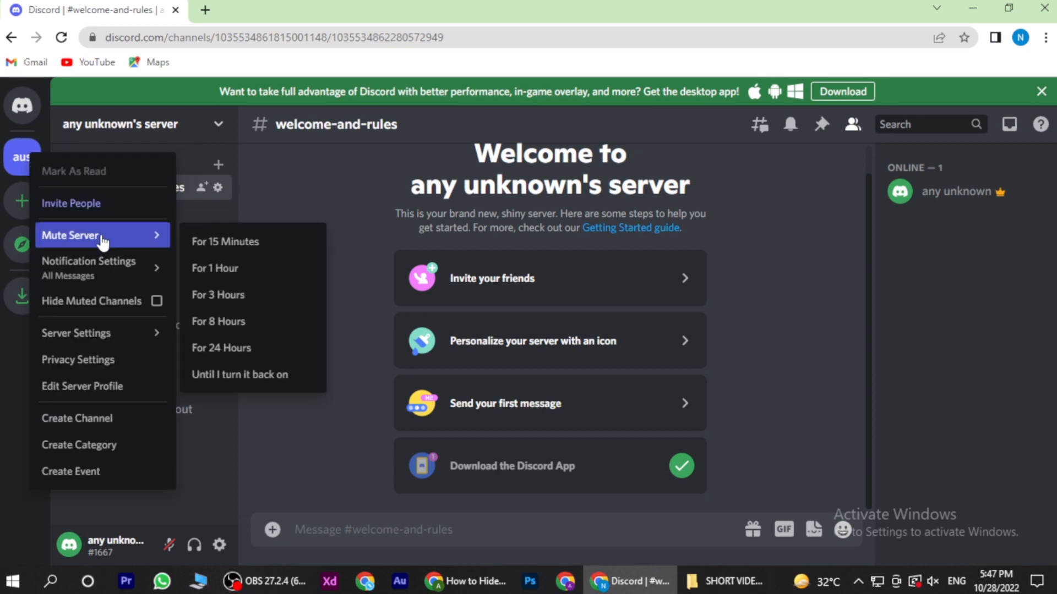
pyautogui.moveTo(253, 374)
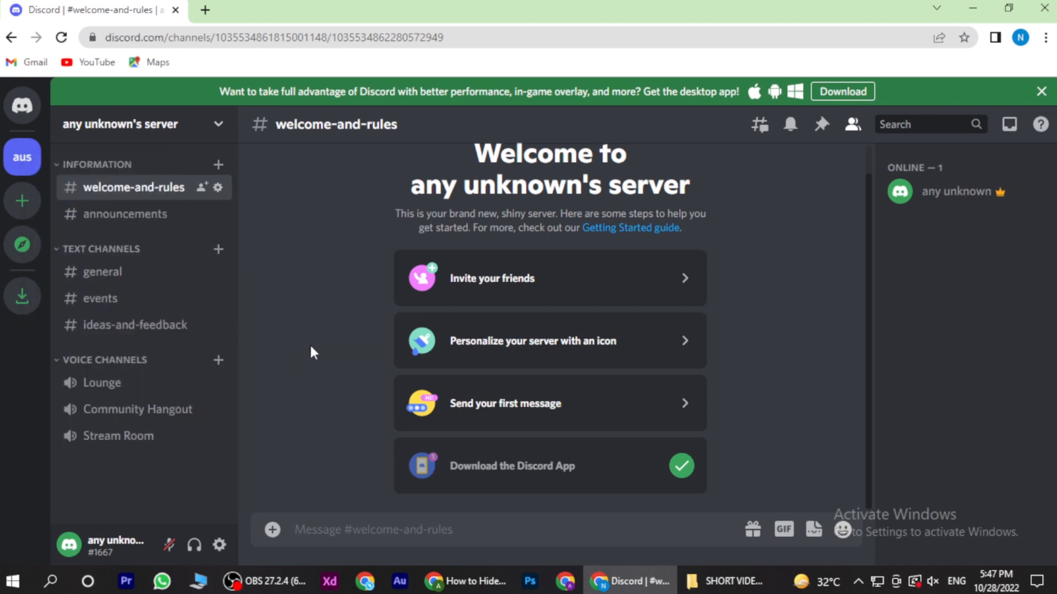
pyautogui.moveTo(789, 399)
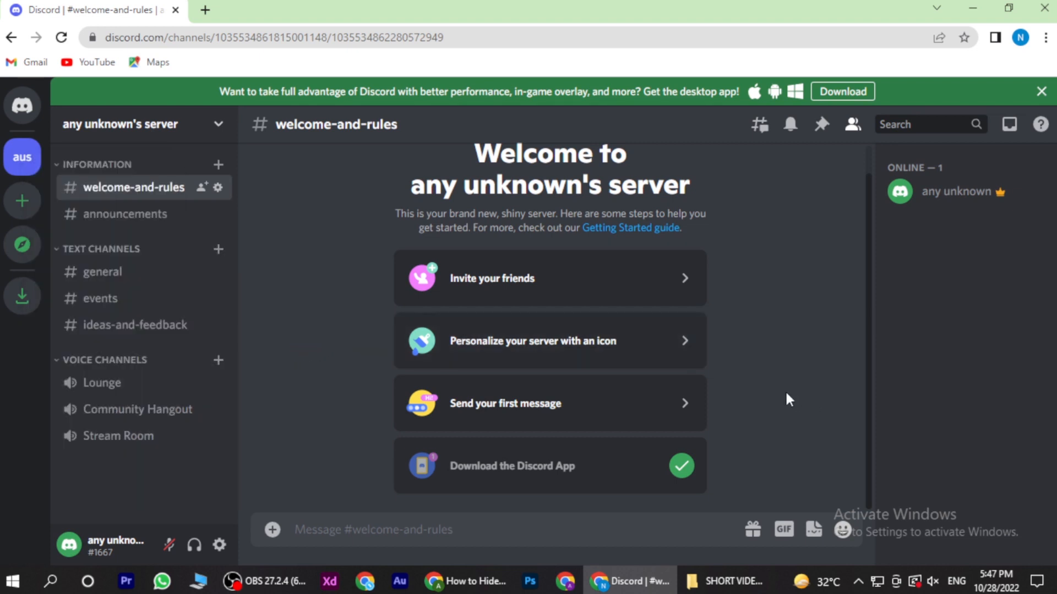
pyautogui.moveTo(22, 201)
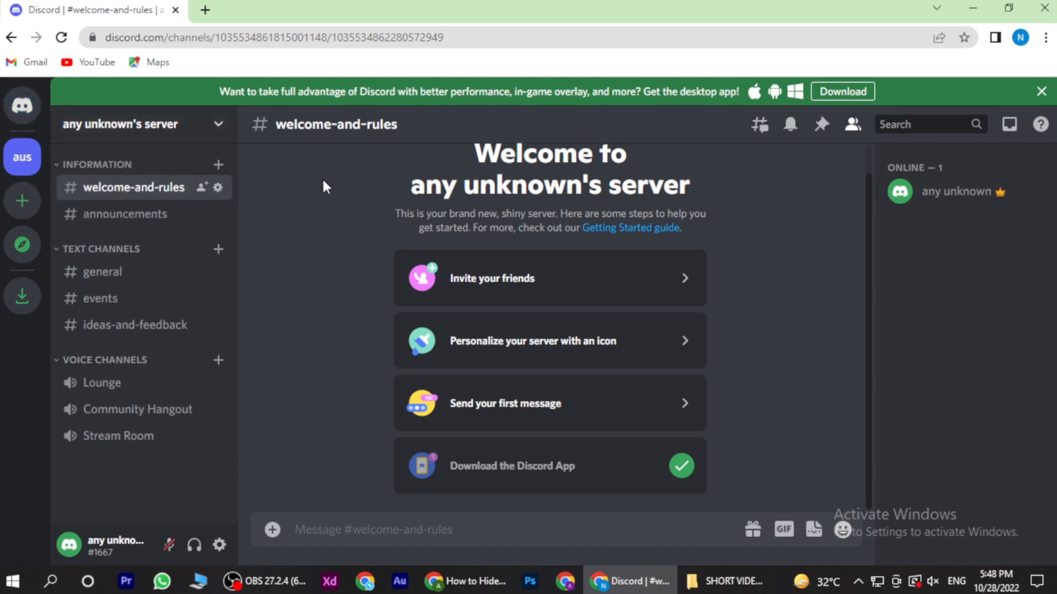
pyautogui.moveTo(274, 196)
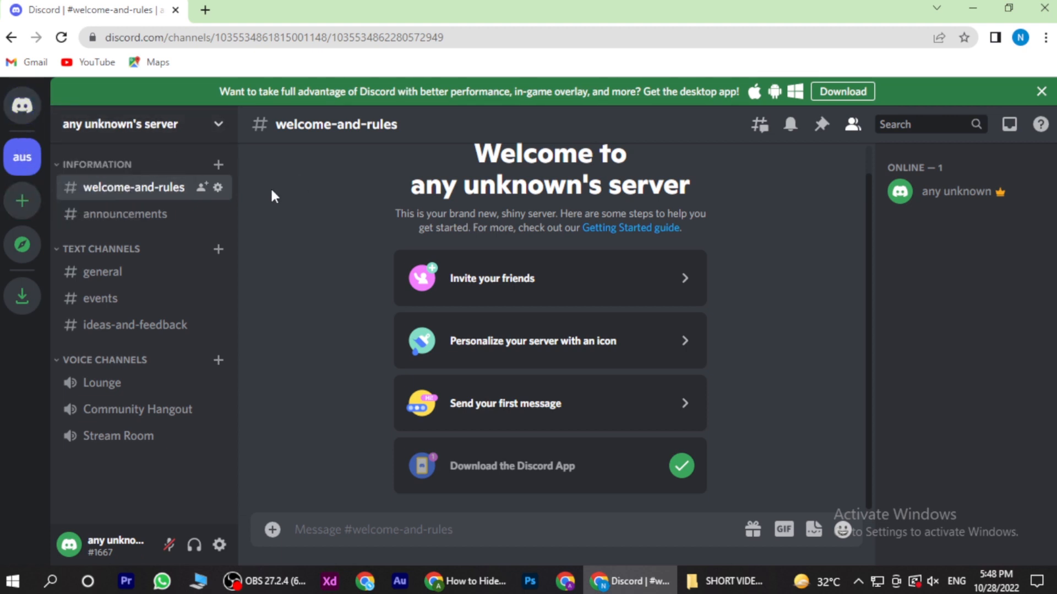